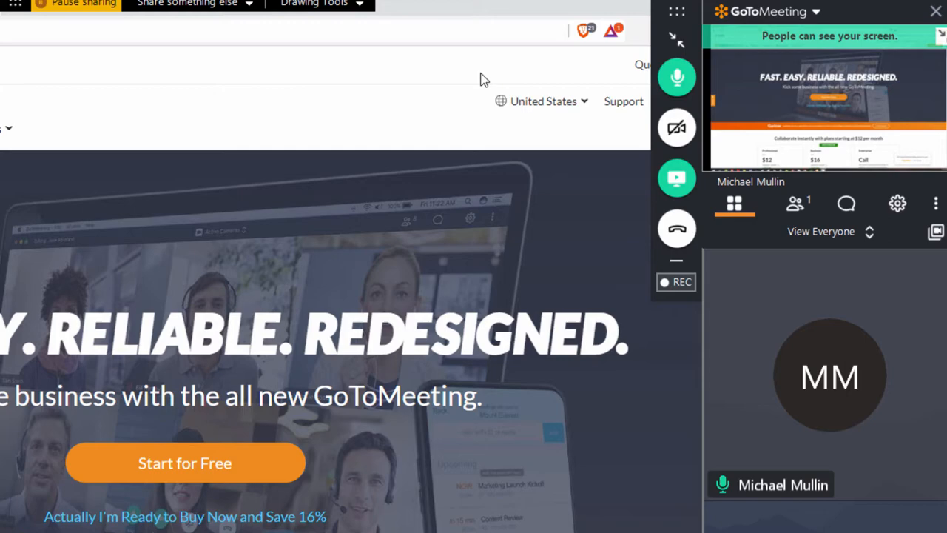
{"action": "mouse_move", "coordinate": [676, 77]}
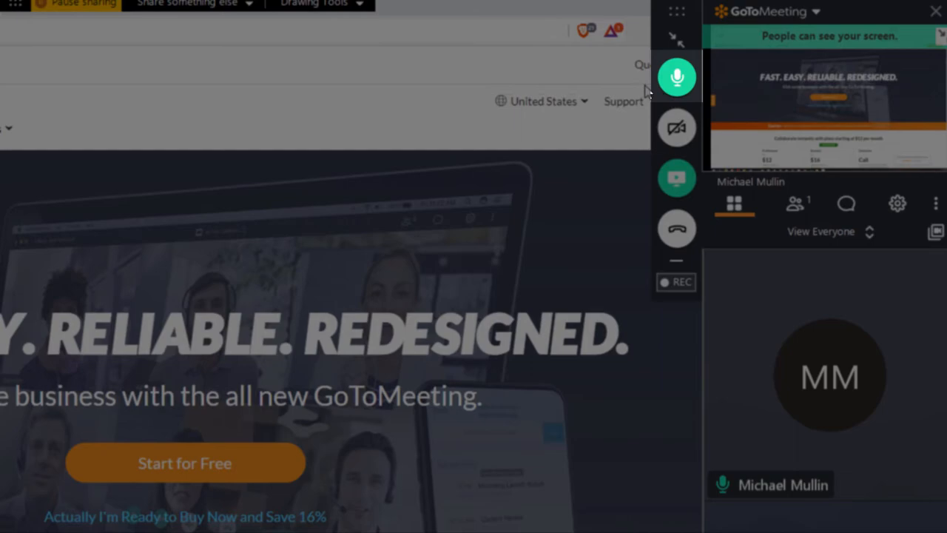
- Turn my webcam on so attendees see live video
{"action": "left_click", "coordinate": [676, 127]}
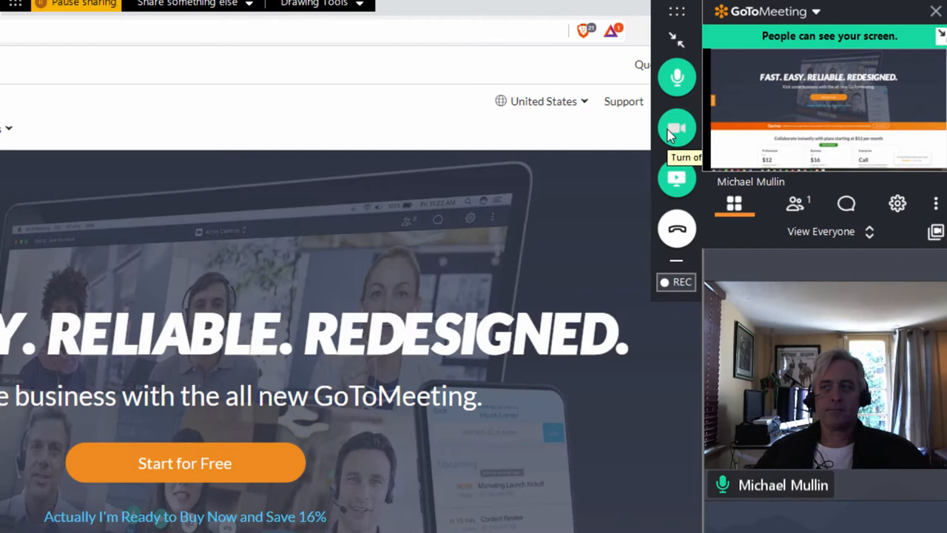
- Turn my webcam back off so only my initials avatar shows
{"action": "left_click", "coordinate": [676, 127]}
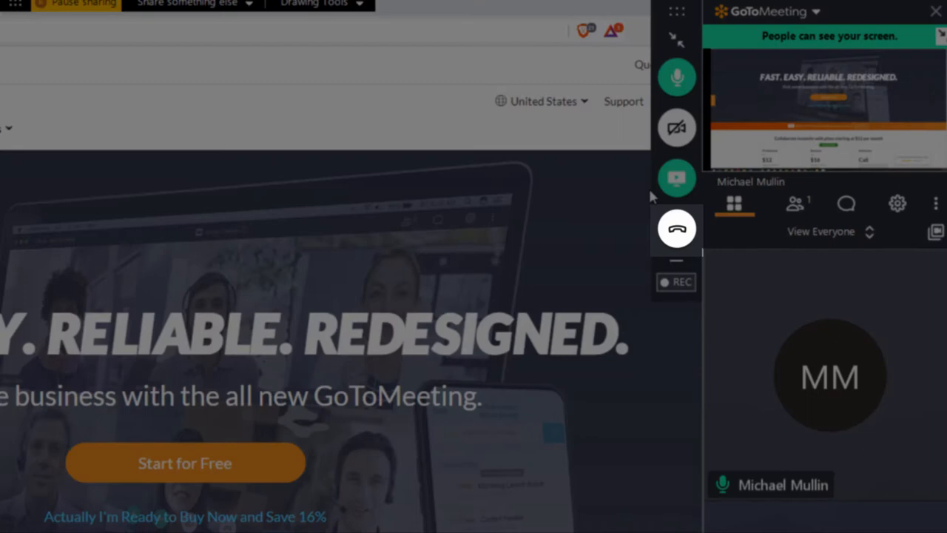
{"action": "mouse_move", "coordinate": [654, 263]}
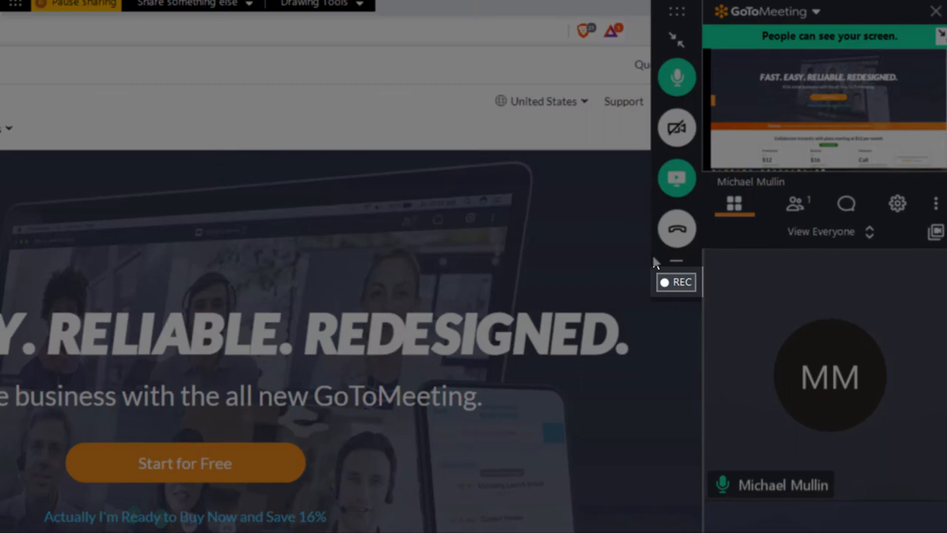
- Check the REC status shows no recording, then show the chat with its earlier 'Hi' message
{"action": "left_click", "coordinate": [675, 281]}
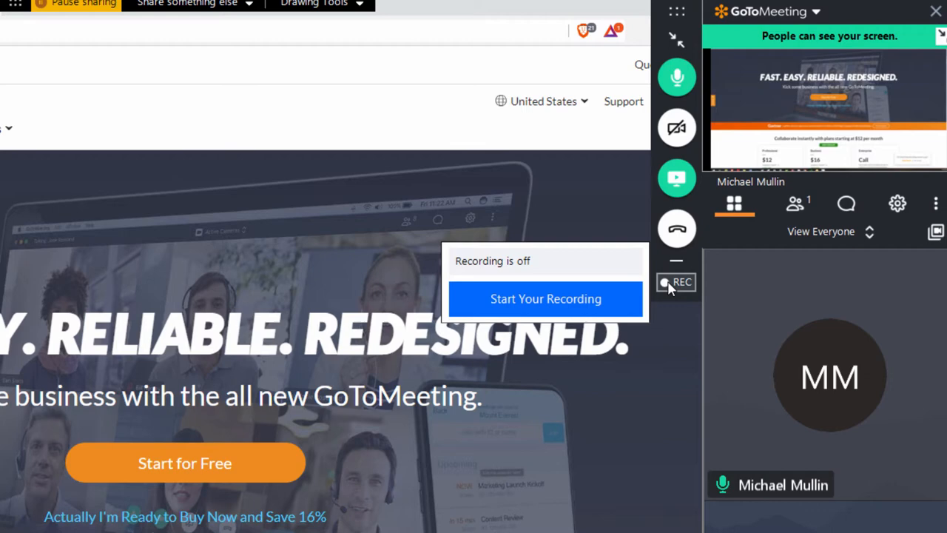
{"action": "mouse_move", "coordinate": [762, 284]}
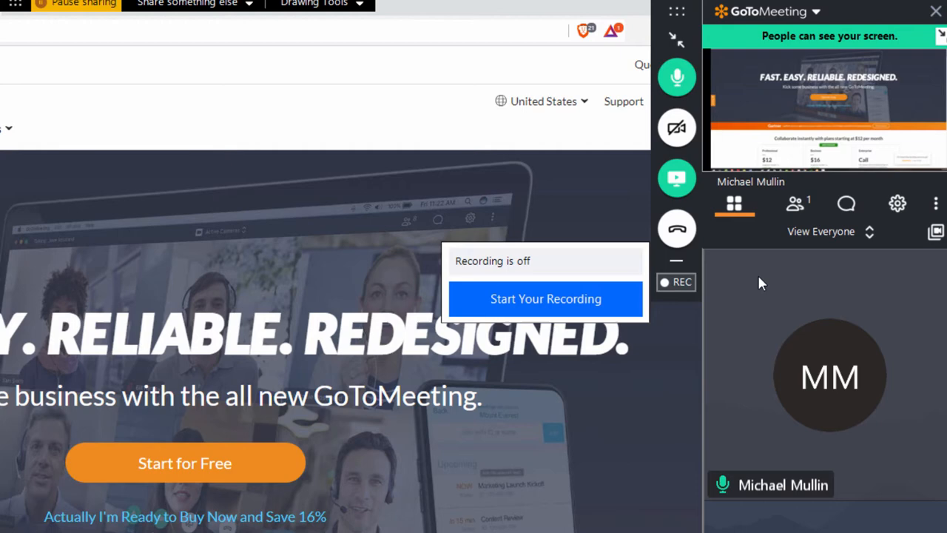
{"action": "left_click", "coordinate": [847, 203]}
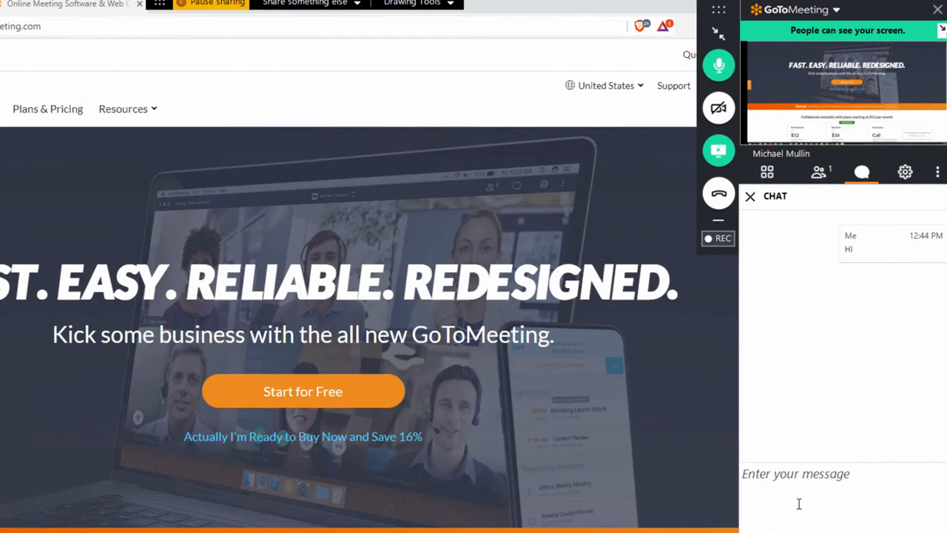
- Close the Chat pane to return to the attendee view with my initials
{"action": "left_click", "coordinate": [906, 172]}
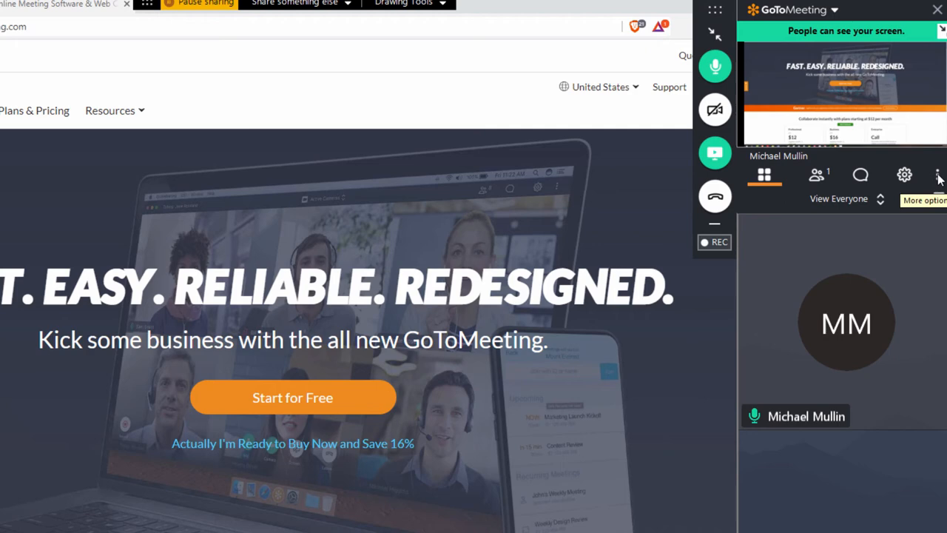
{"action": "mouse_move", "coordinate": [826, 240]}
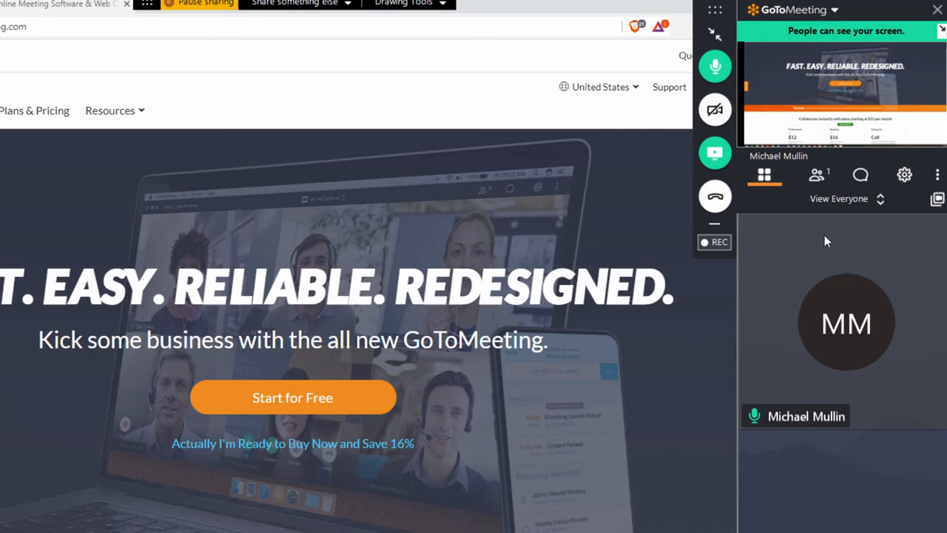
{"action": "left_click", "coordinate": [408, 3]}
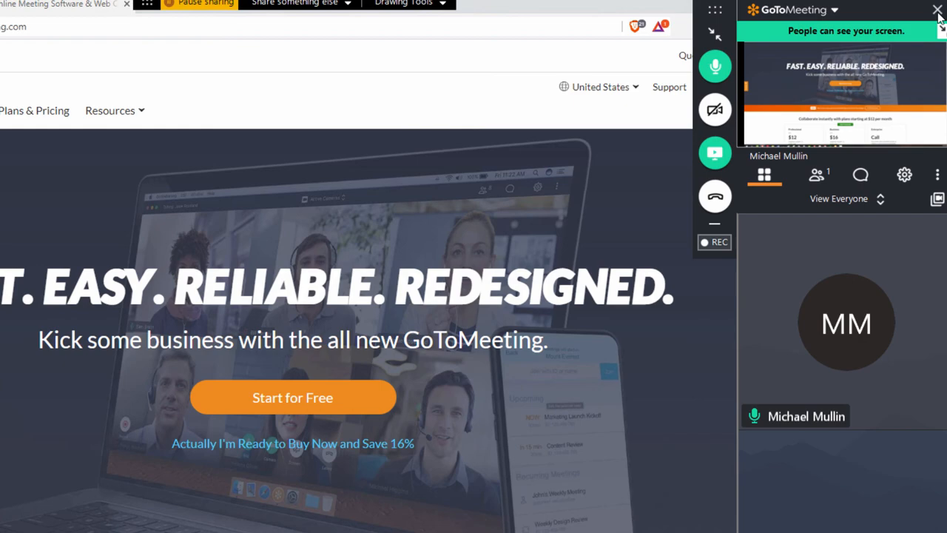
- End the meeting and return to the Hub's past-meetings list
{"action": "left_click", "coordinate": [938, 10]}
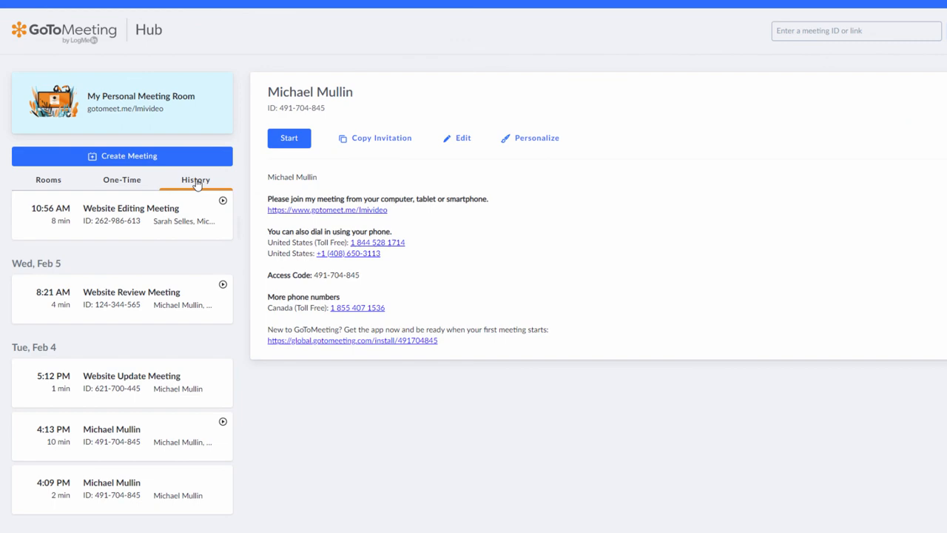